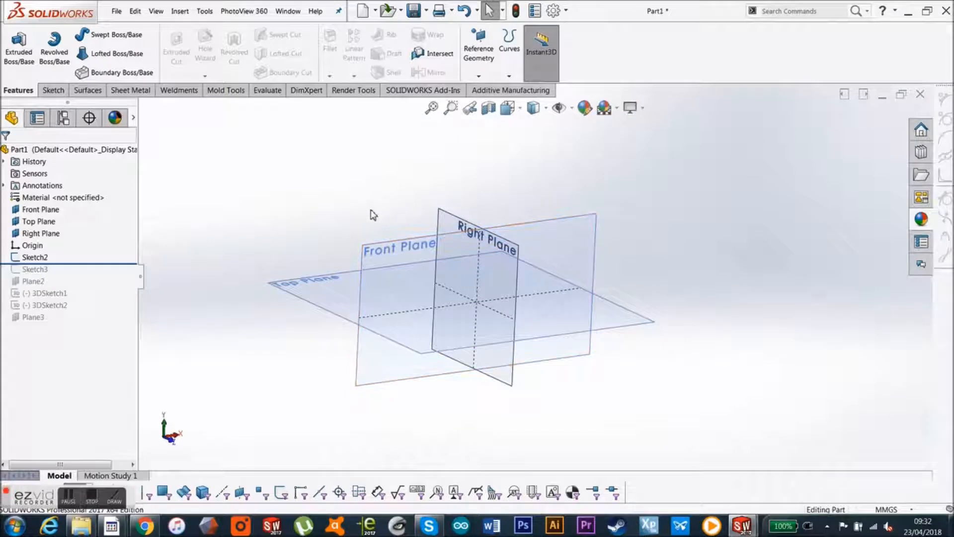
# Select the Front Plane, then the next plane below it in the feature tree.
pyautogui.click(41, 209)
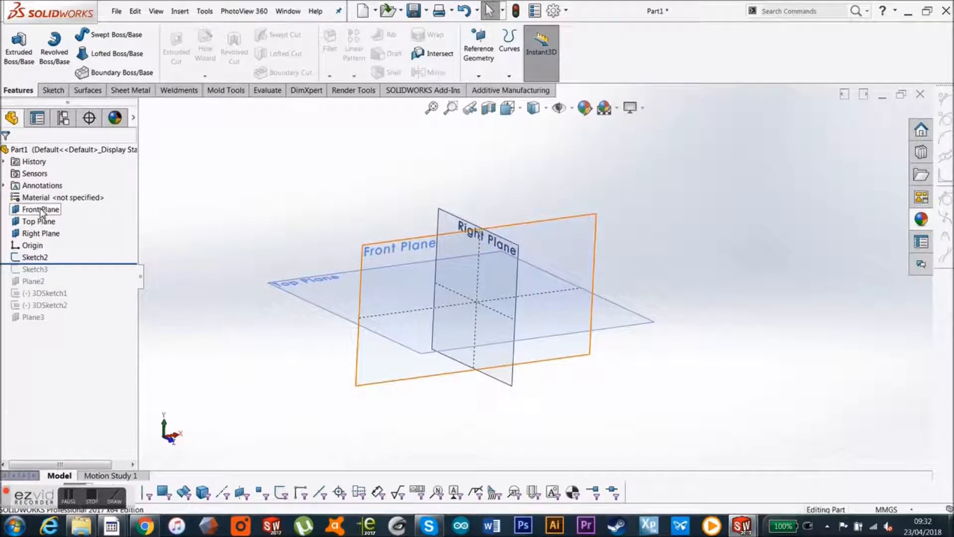
pyautogui.click(41, 234)
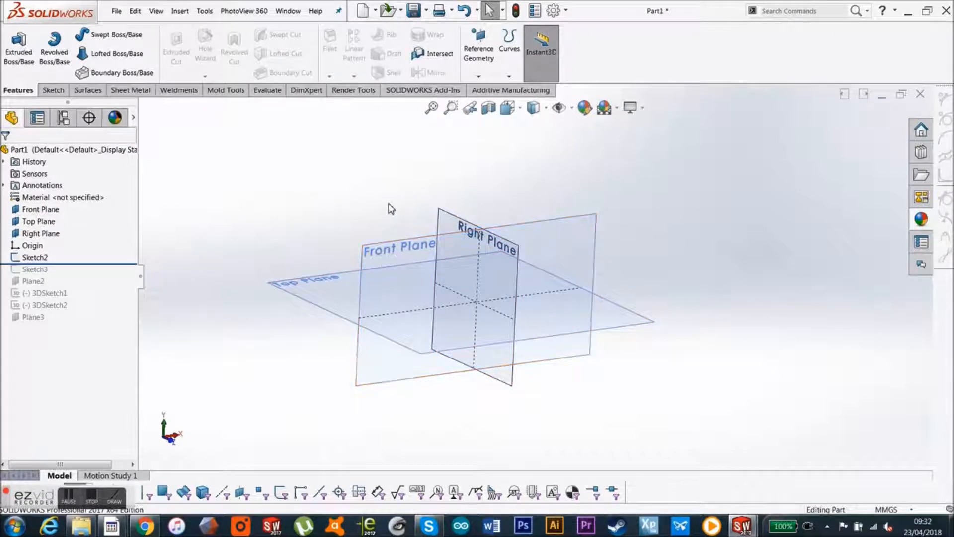
pyautogui.moveTo(325, 299)
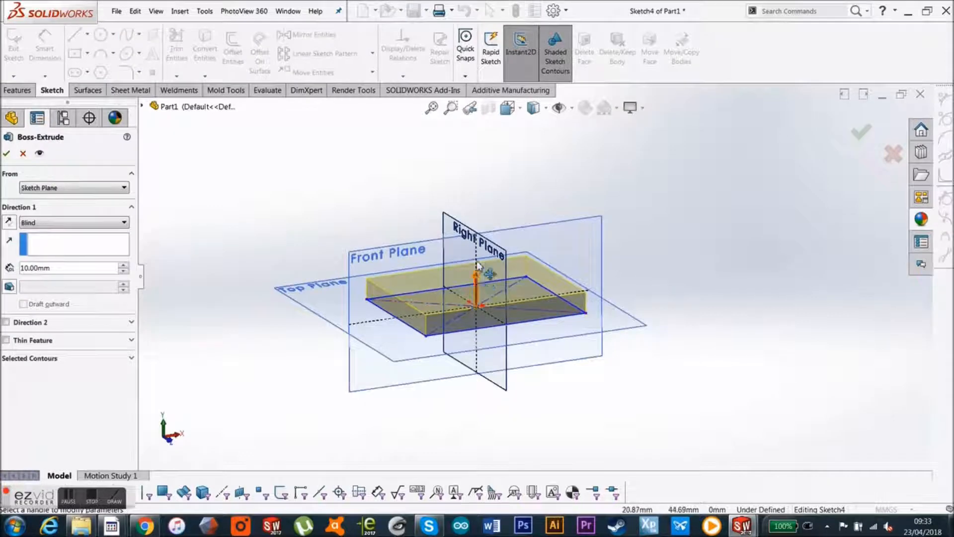
# Accept the 10 mm extrusion as Boss-Extrude1 and show the Reference Geometry choices.
pyautogui.click(7, 152)
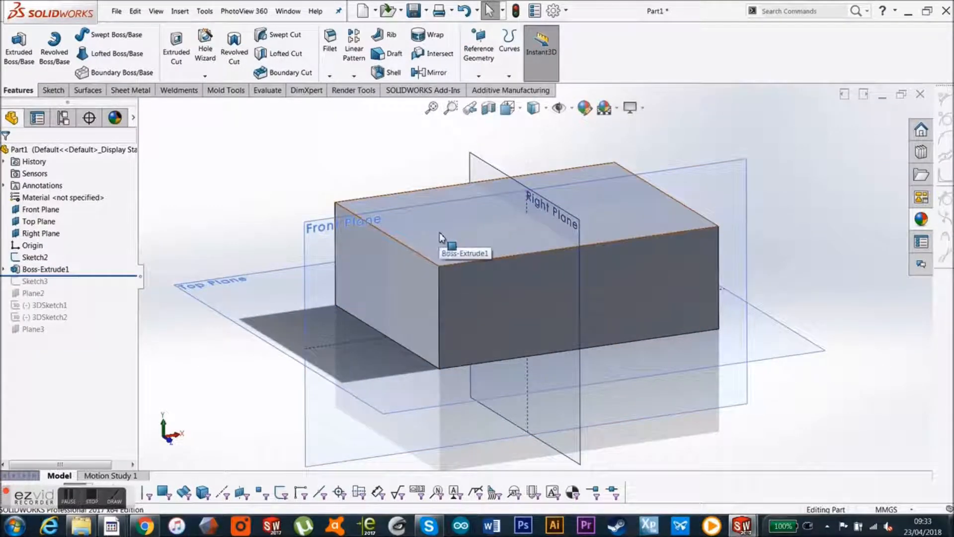
pyautogui.click(439, 238)
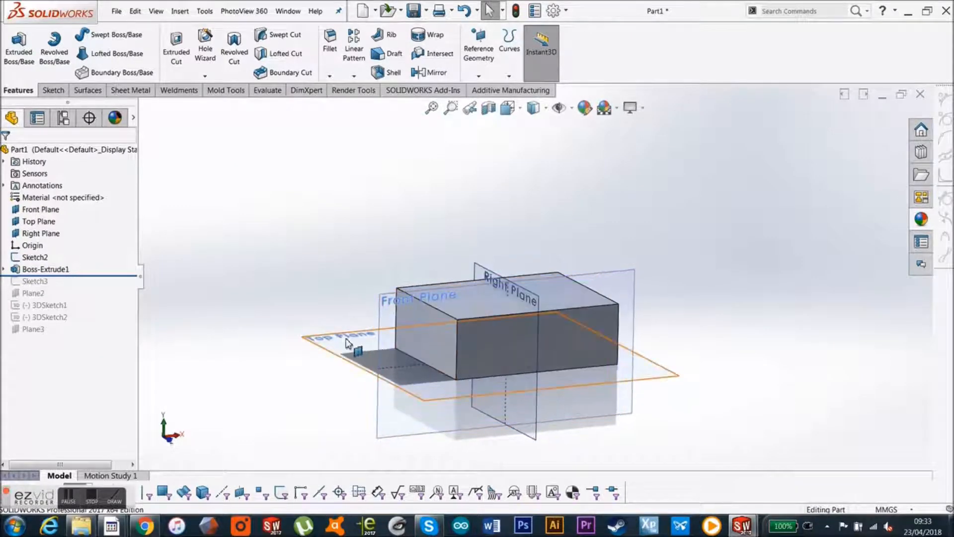
pyautogui.click(341, 338)
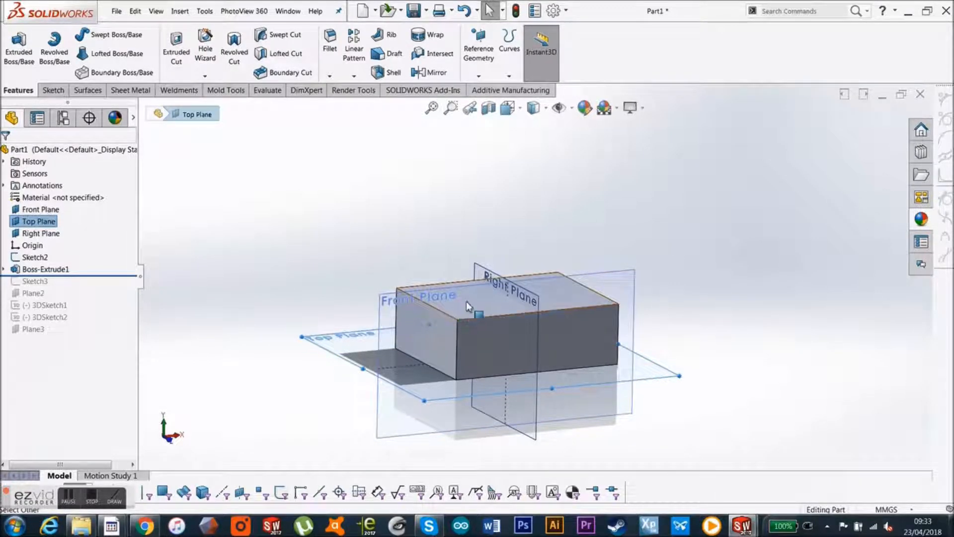
pyautogui.click(478, 72)
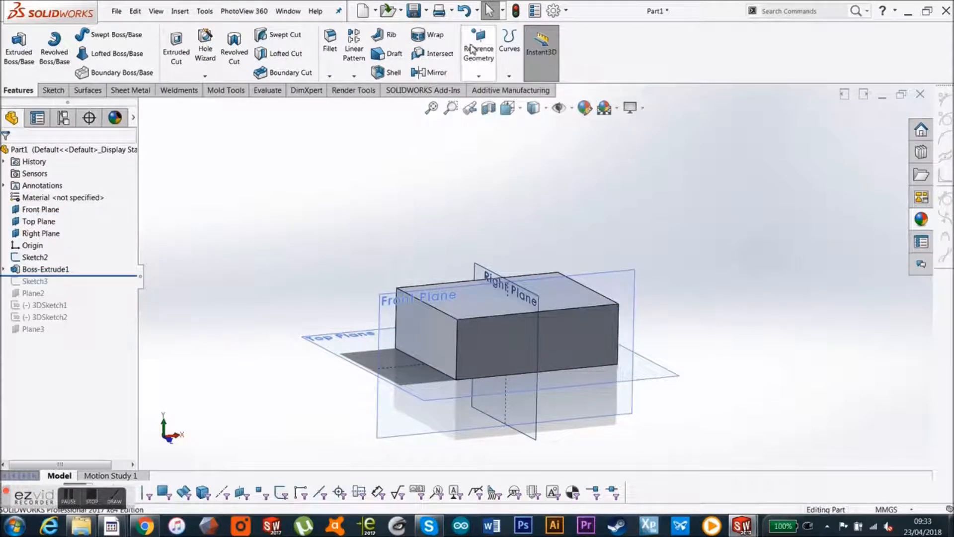
pyautogui.click(479, 75)
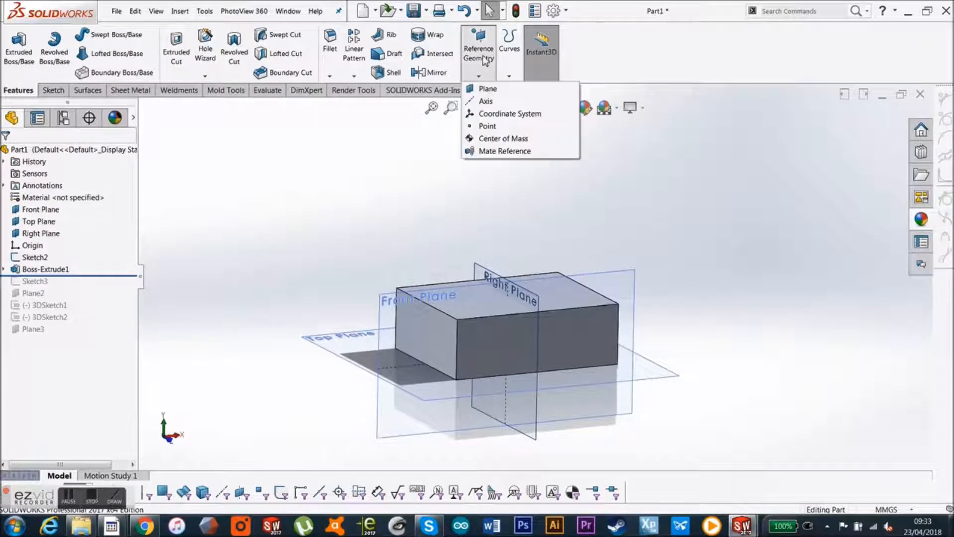
# Start a new reference plane with the Top Plane as first reference, offset 30 mm.
pyautogui.click(487, 88)
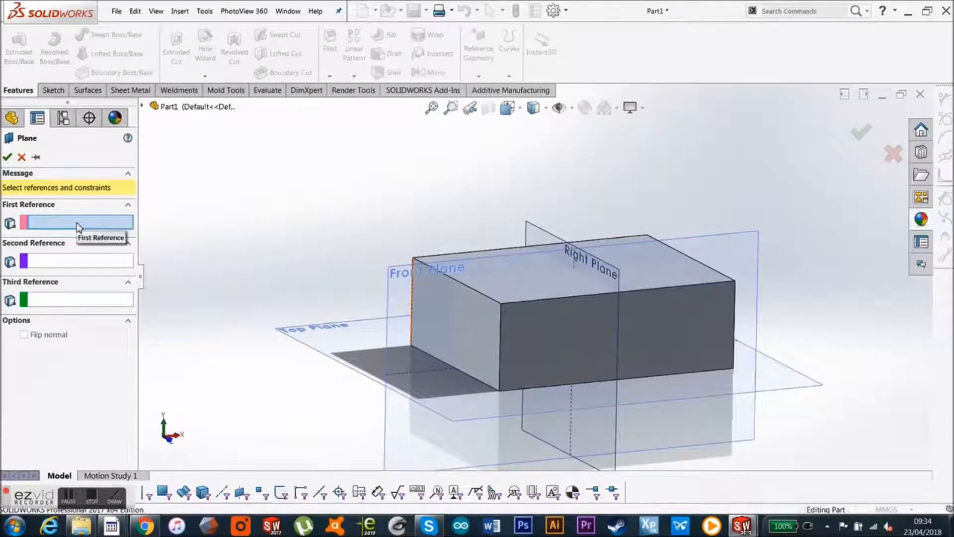
pyautogui.moveTo(501, 224)
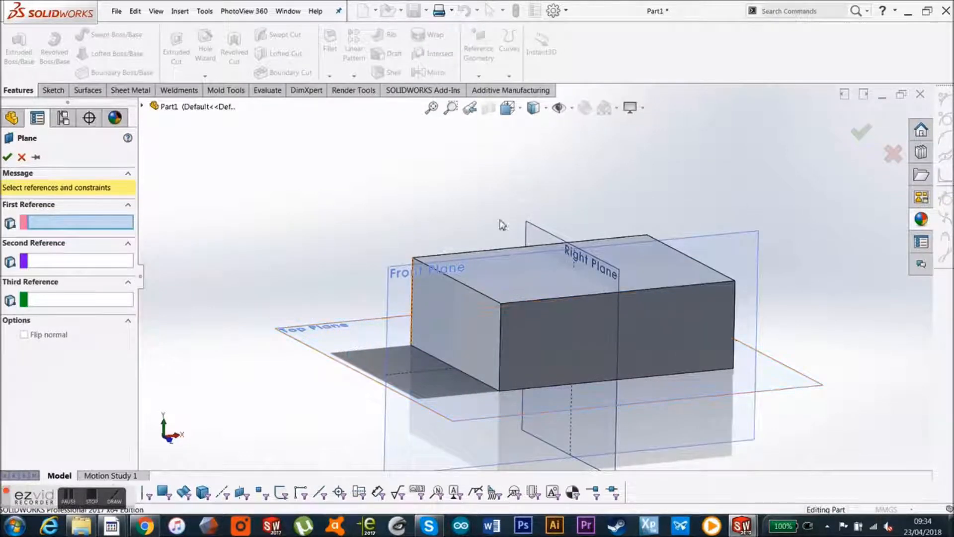
pyautogui.moveTo(341, 338)
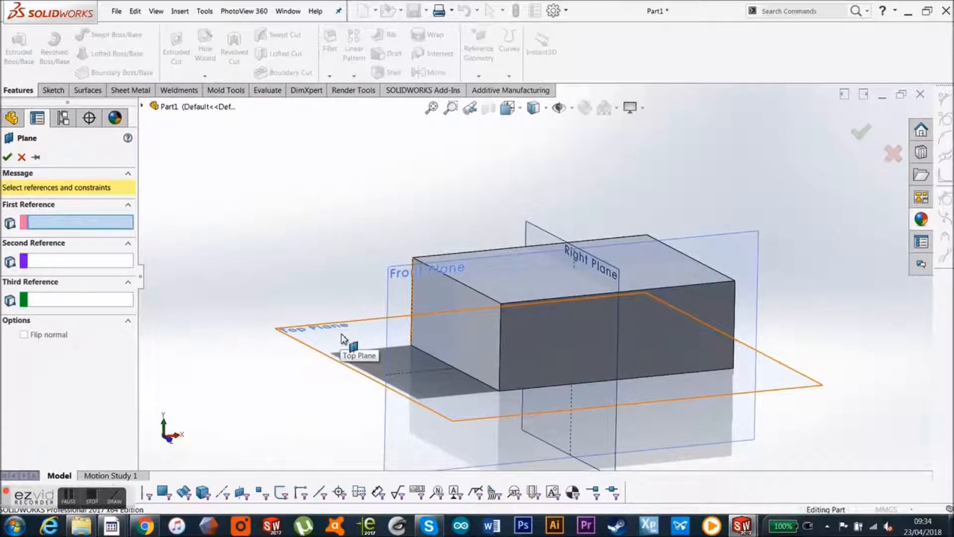
pyautogui.click(347, 338)
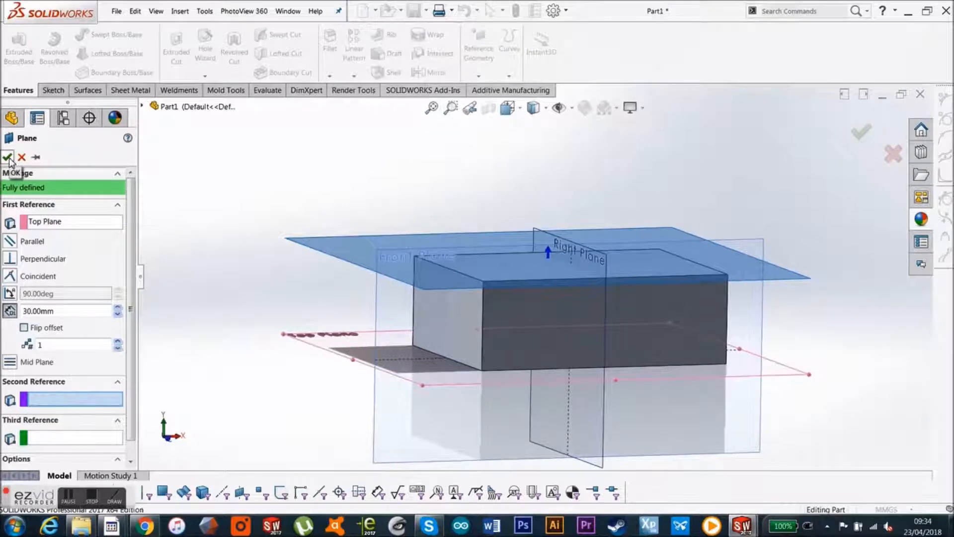
# Accept Plane5 and cut a blind circular hole down into the block.
pyautogui.click(8, 157)
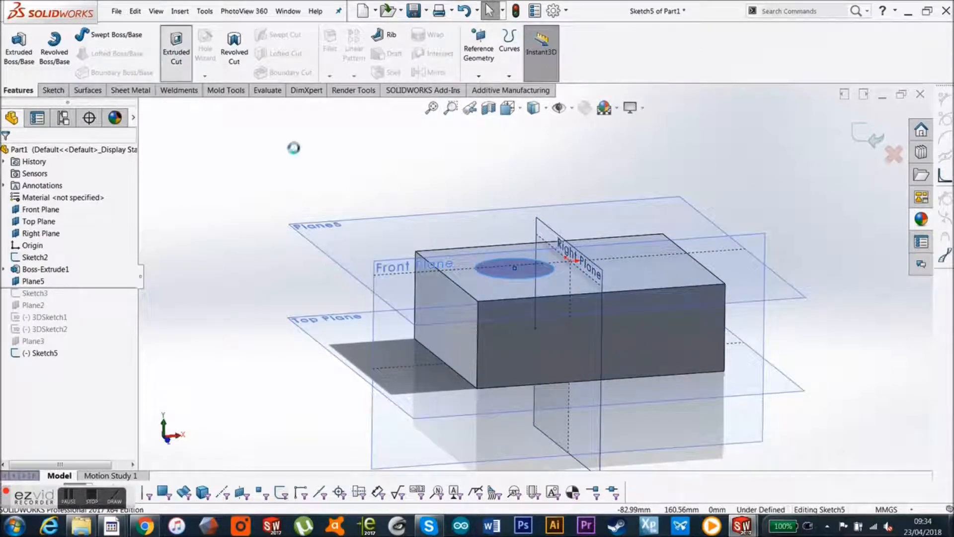
pyautogui.click(176, 52)
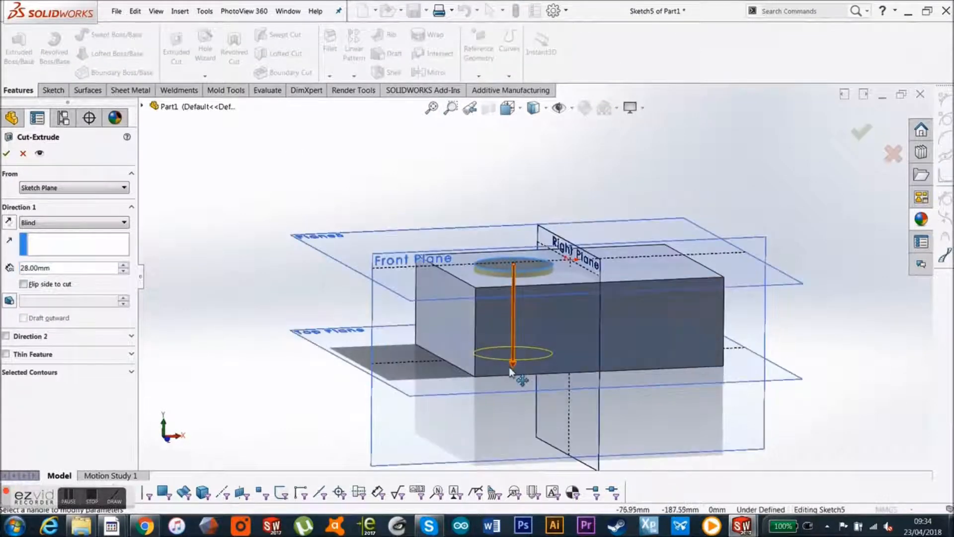
pyautogui.click(7, 153)
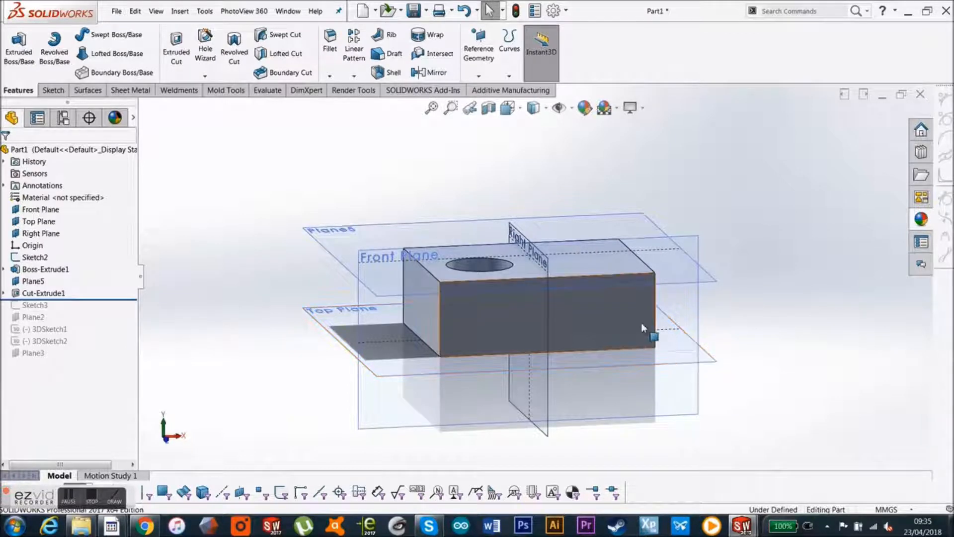
pyautogui.moveTo(667, 320)
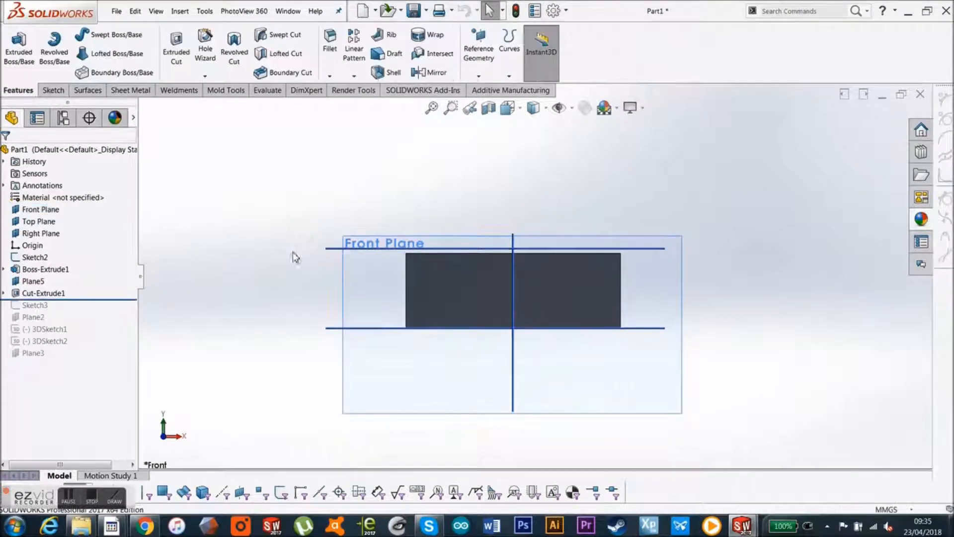
# On the Front Plane, draw angled centerlines from the block's bottom edge as Sketch7.
pyautogui.click(40, 209)
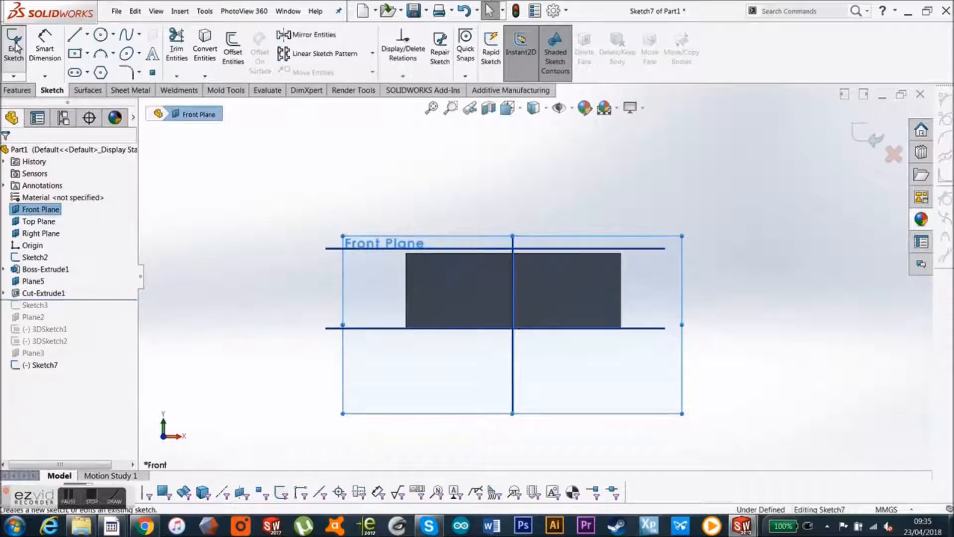
pyautogui.click(89, 35)
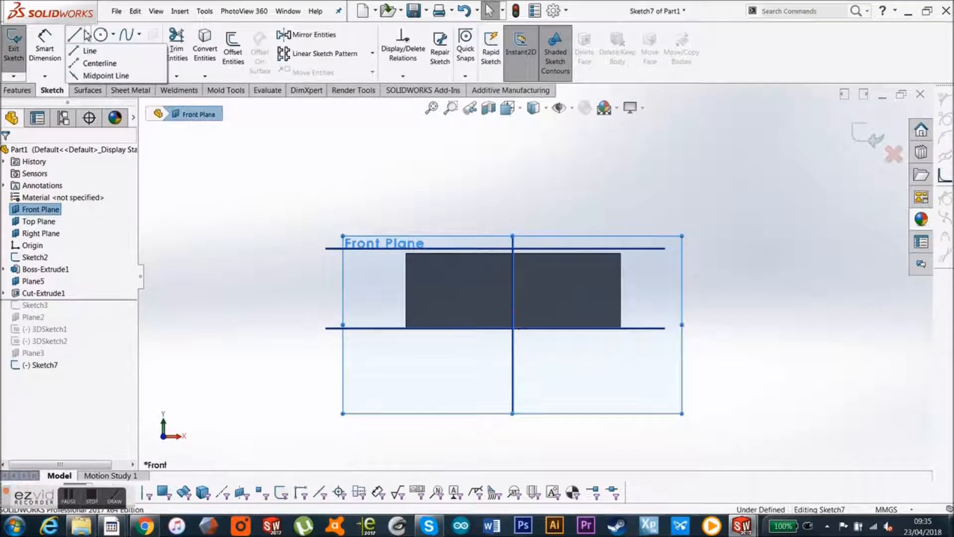
pyautogui.click(98, 63)
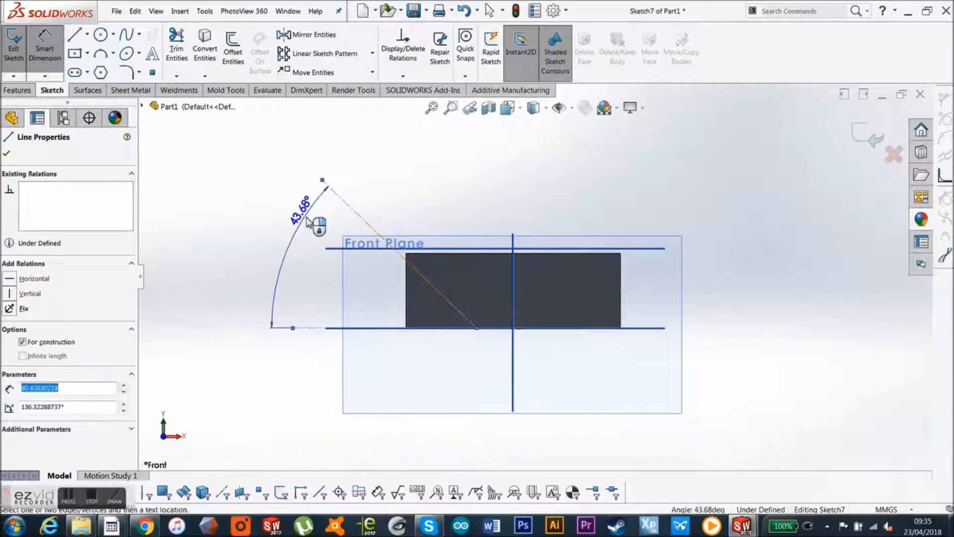
pyautogui.click(309, 221)
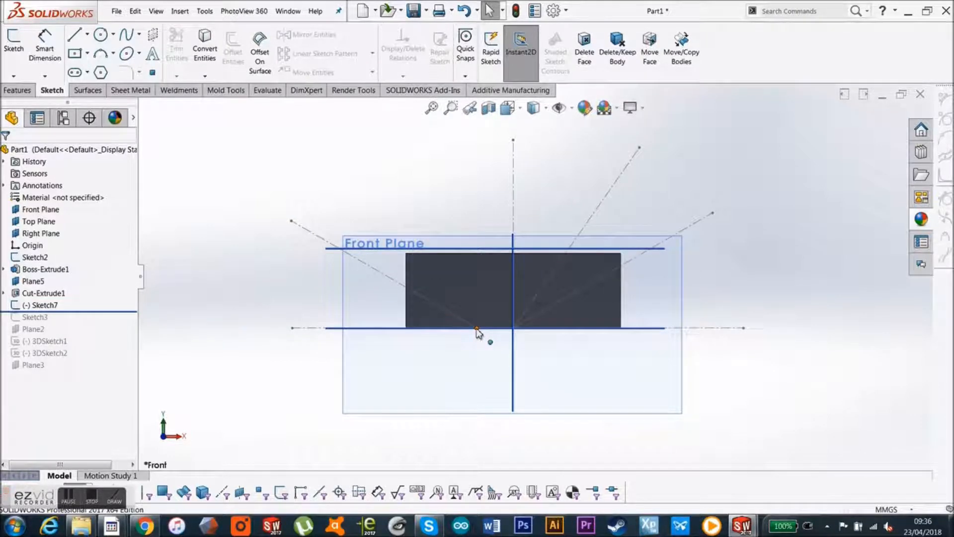
pyautogui.moveTo(323, 238)
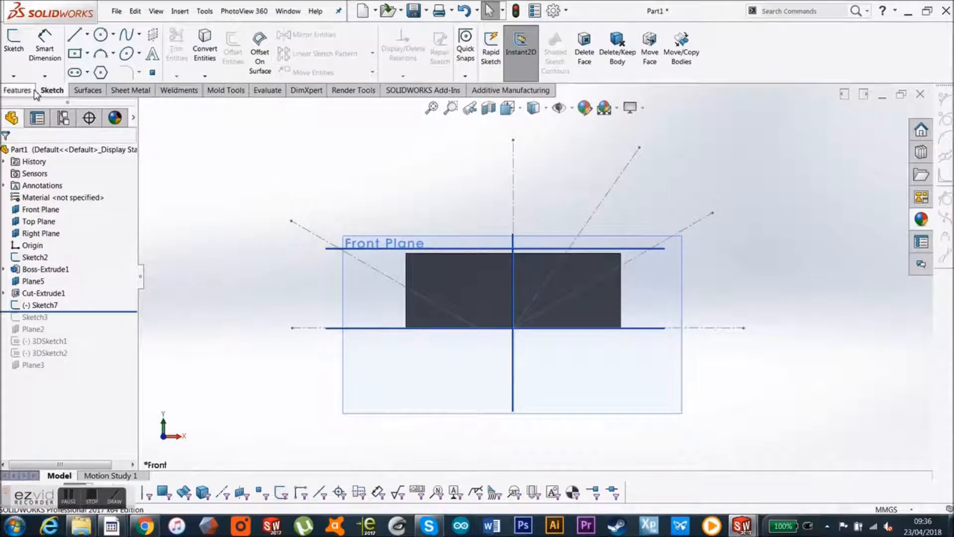
# Define a plane through Sketch7's Point2 and Point1, referencing the Front Plane.
pyautogui.click(18, 89)
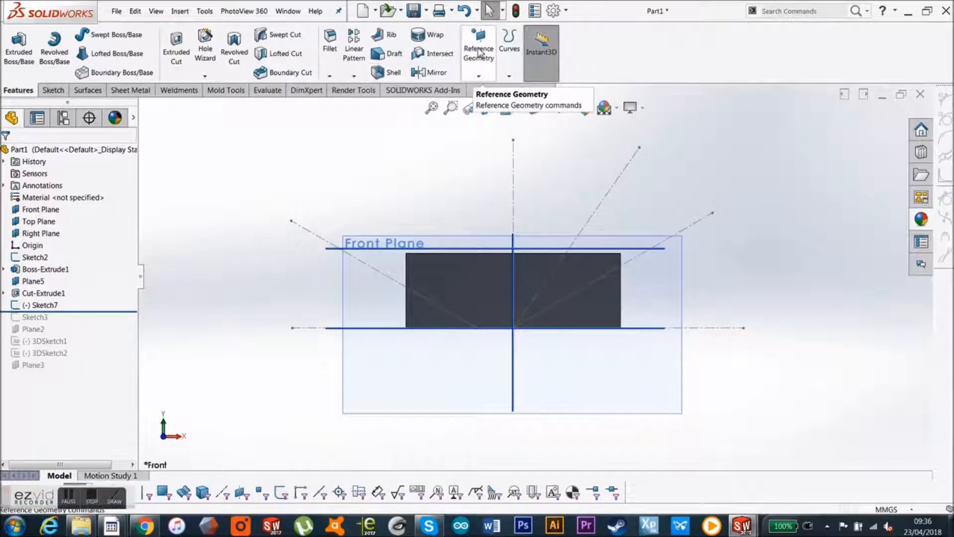
pyautogui.click(478, 46)
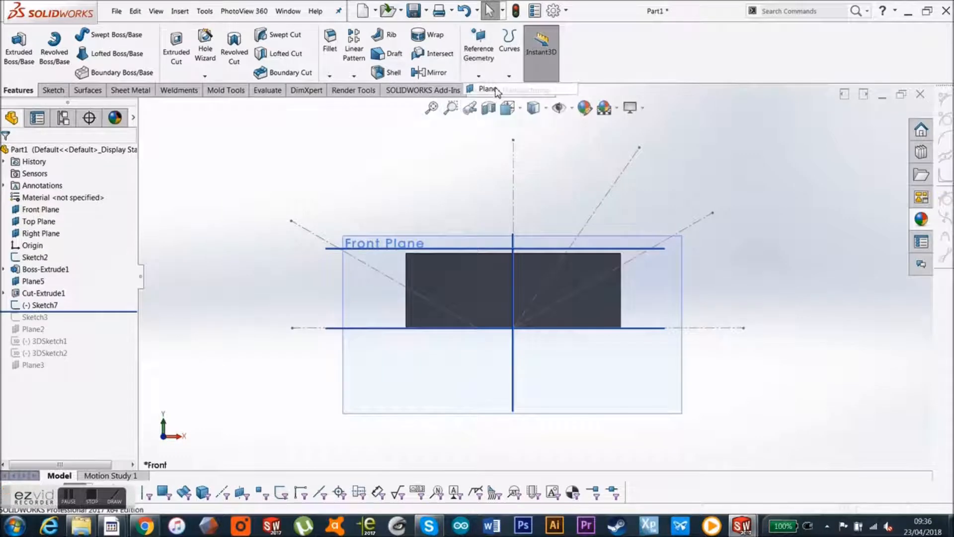
pyautogui.click(487, 89)
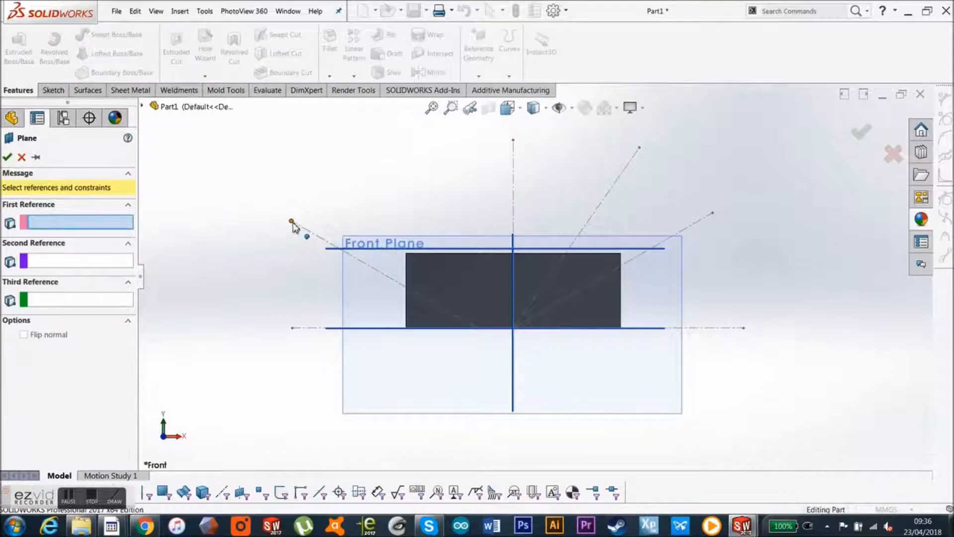
pyautogui.click(291, 222)
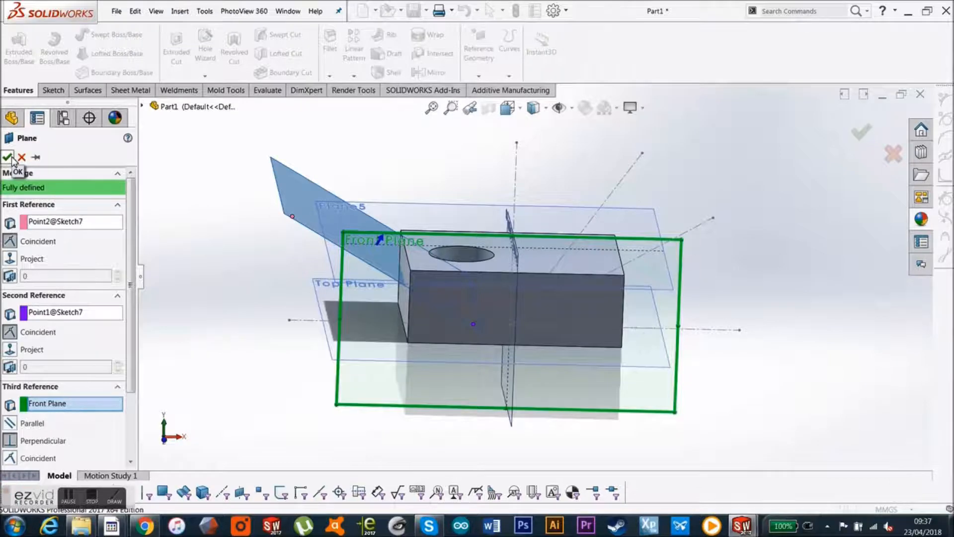
# Confirm Plane6 and cut its sketched circle through the block in both directions as Cut-Extrude2.
pyautogui.click(9, 157)
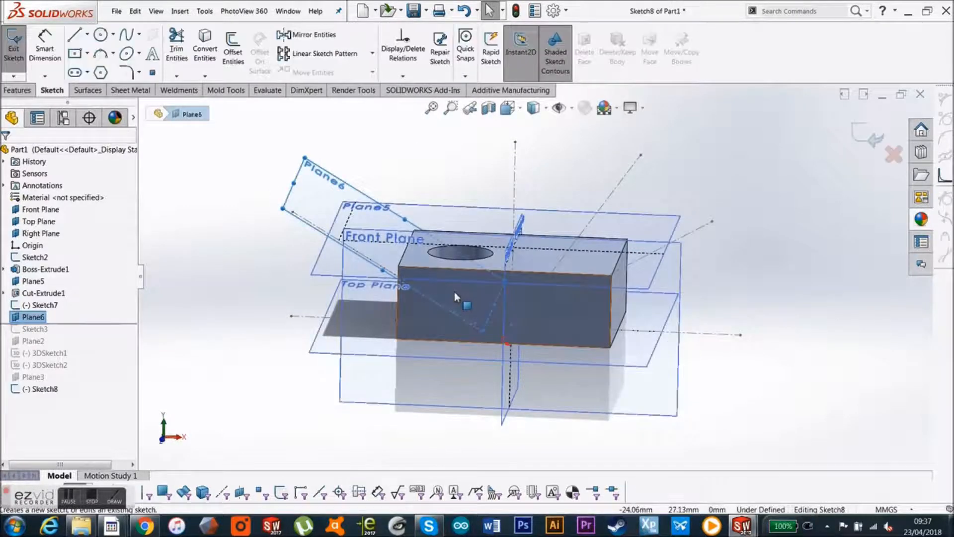
pyautogui.click(75, 35)
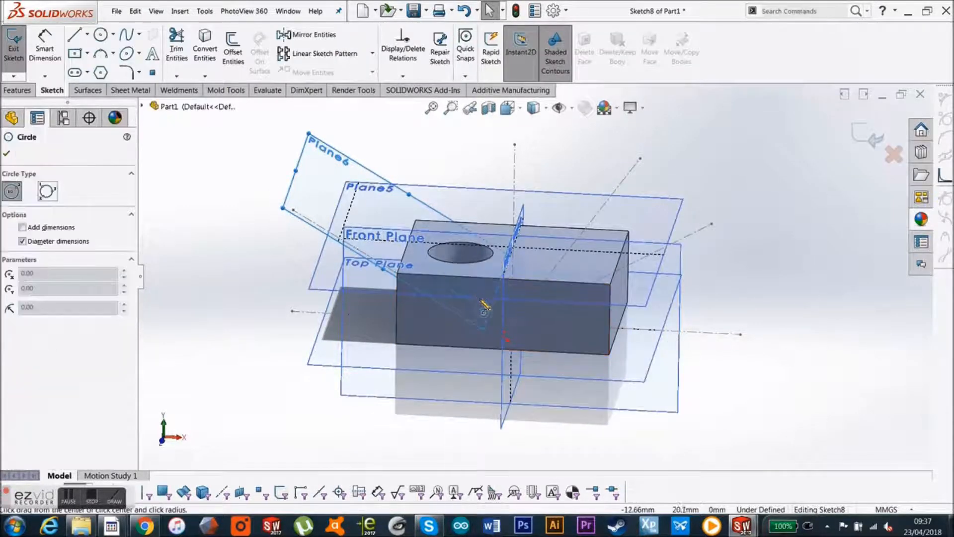
pyautogui.click(481, 298)
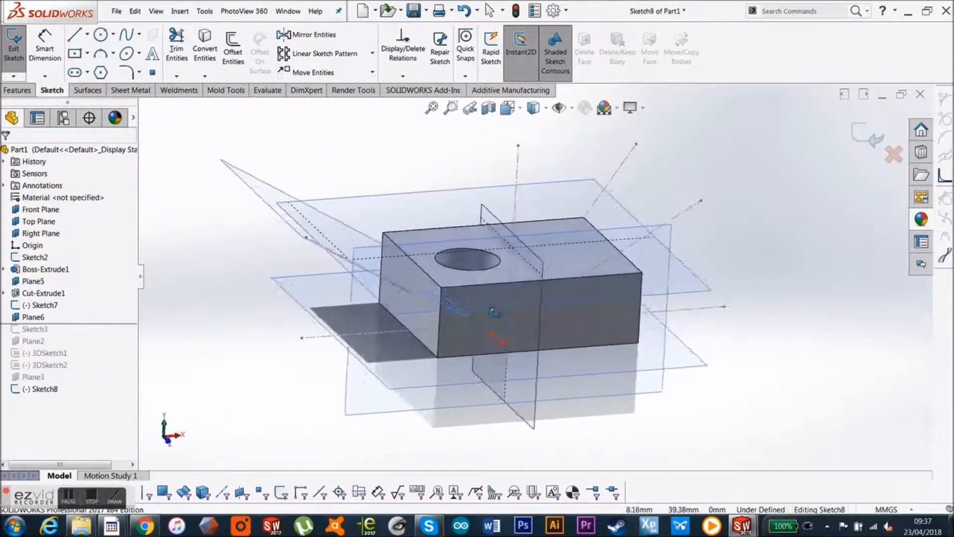
pyautogui.click(18, 90)
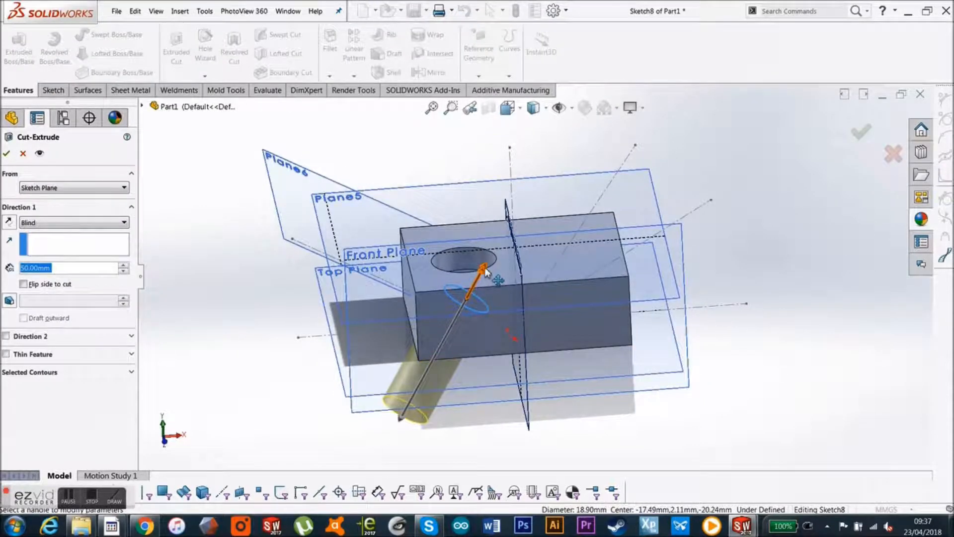
pyautogui.click(6, 336)
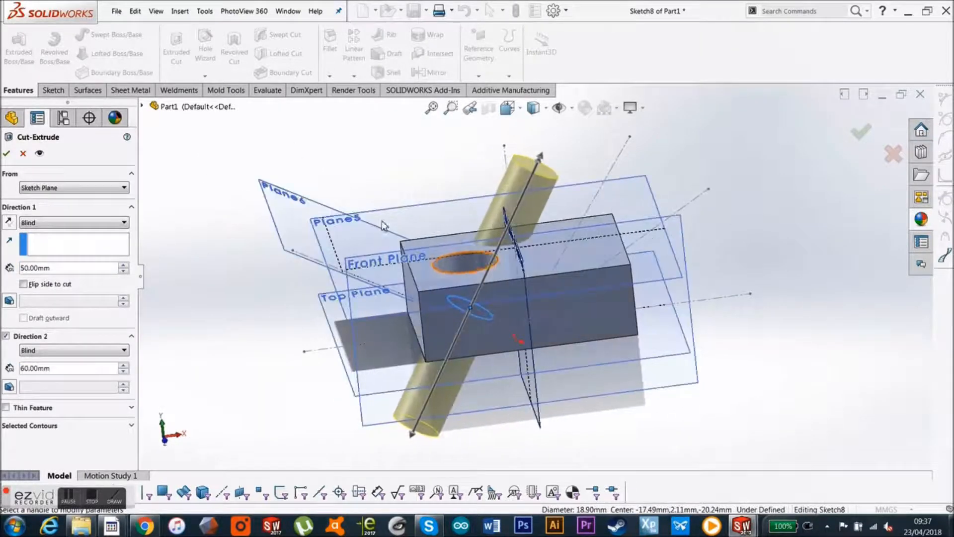
pyautogui.click(7, 152)
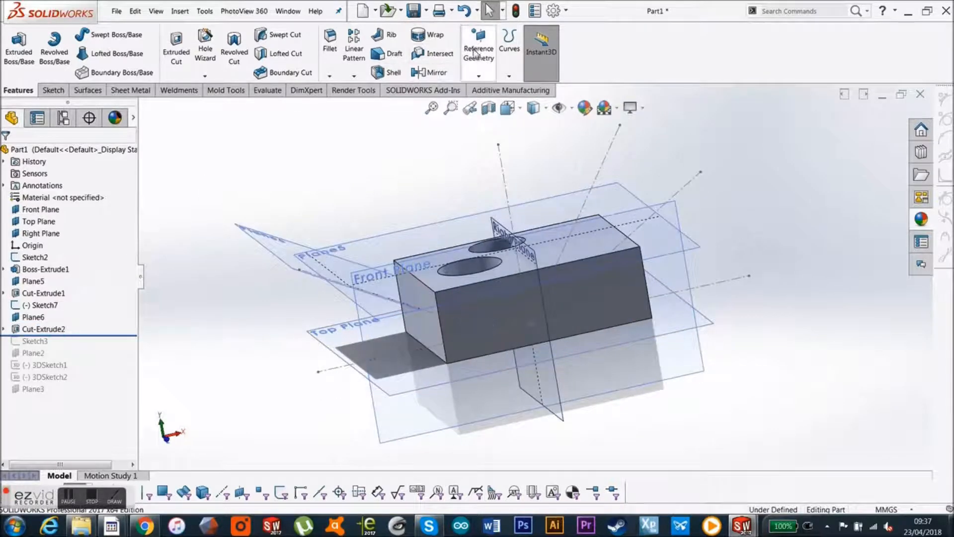
# Start another plane, trying the block's top face, then using Point6@Sketch2 as first reference.
pyautogui.click(479, 53)
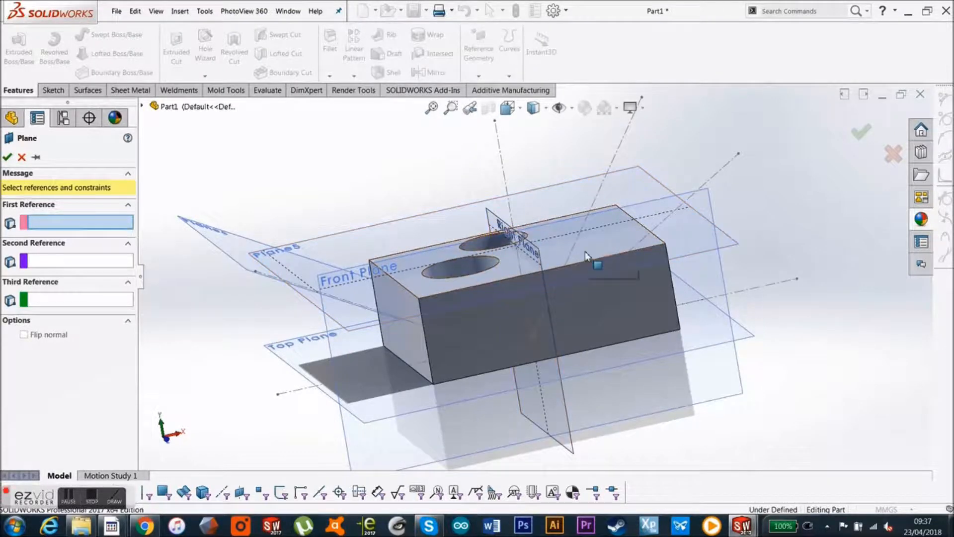
pyautogui.click(578, 243)
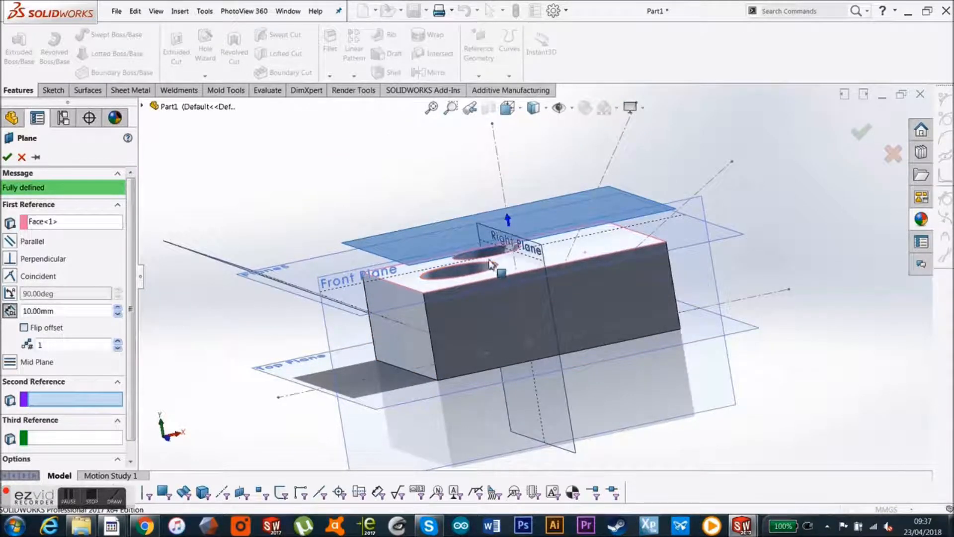
pyautogui.moveTo(43, 221)
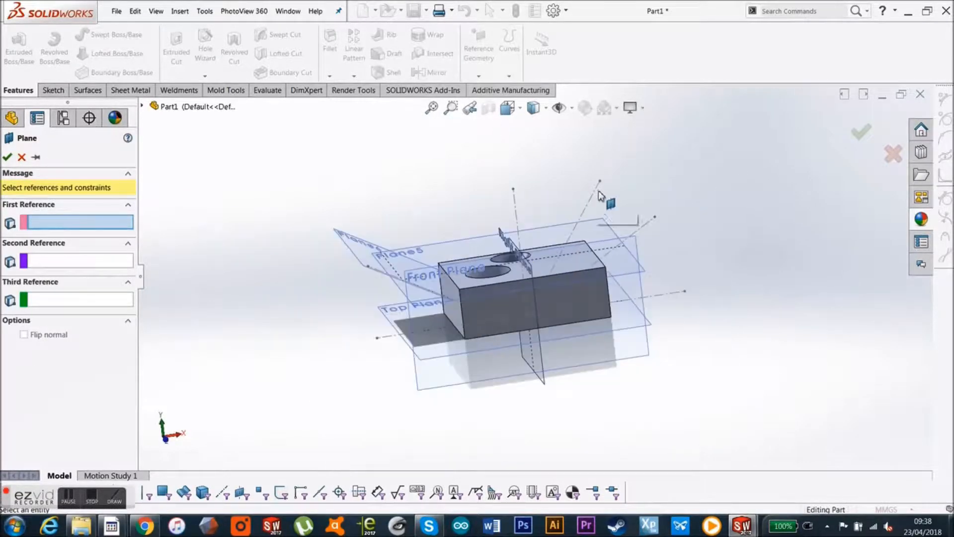
pyautogui.click(370, 268)
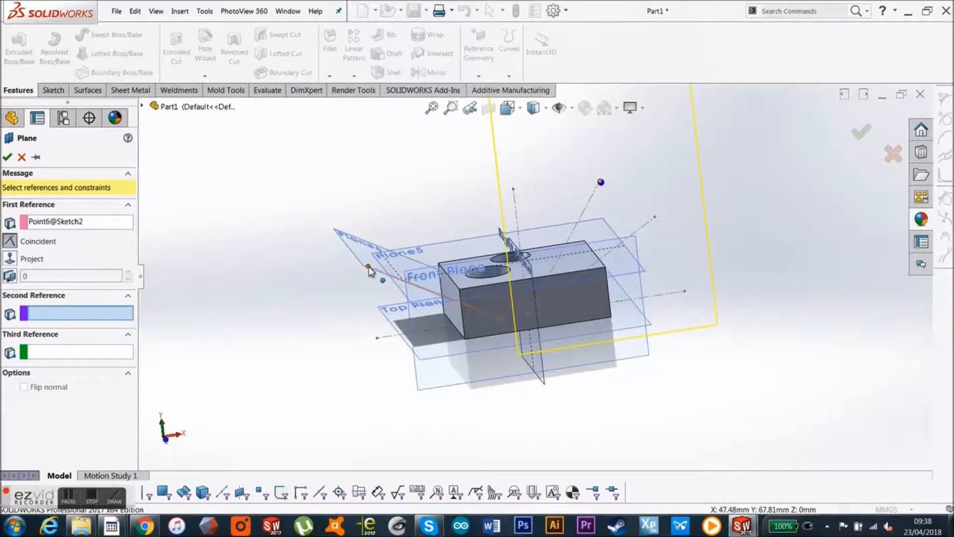